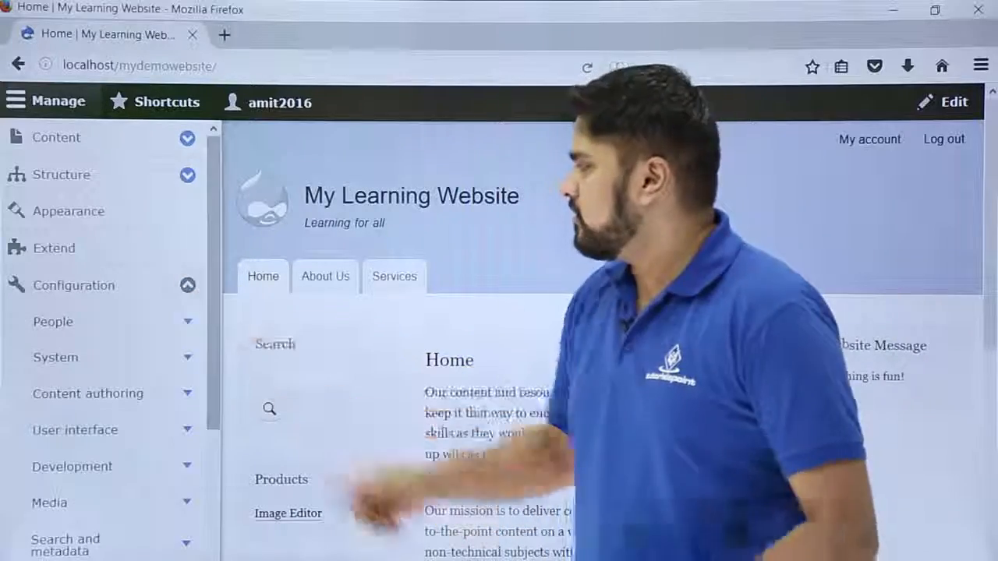
- Expand Development under Configuration and choose Logging and errors
scroll("down", 3)
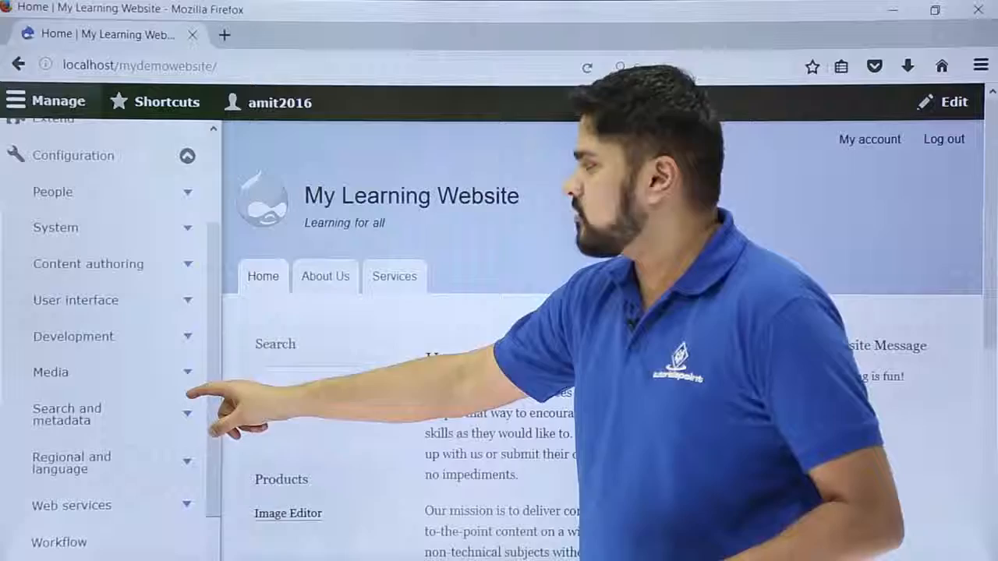
left_click(74, 336)
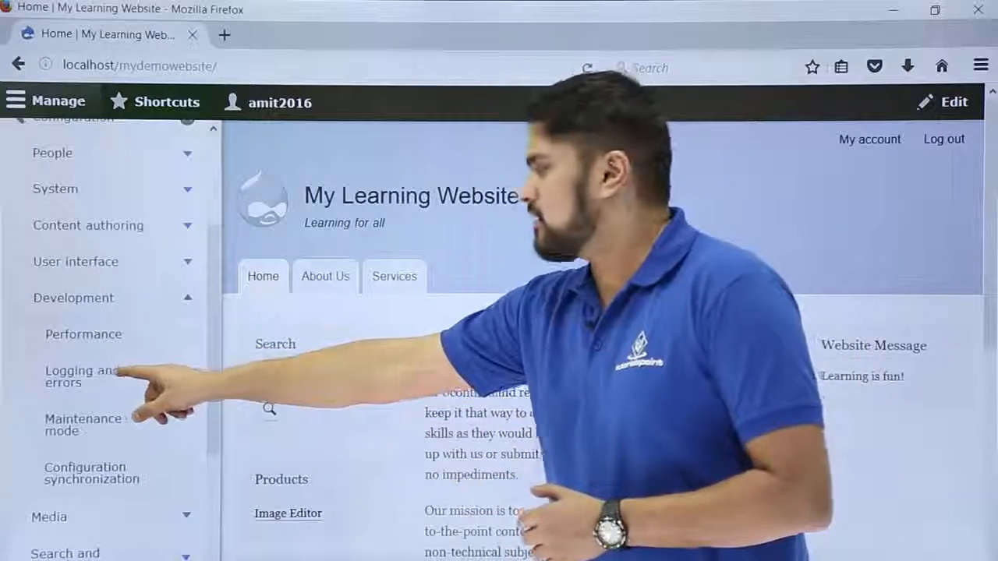
left_click(82, 376)
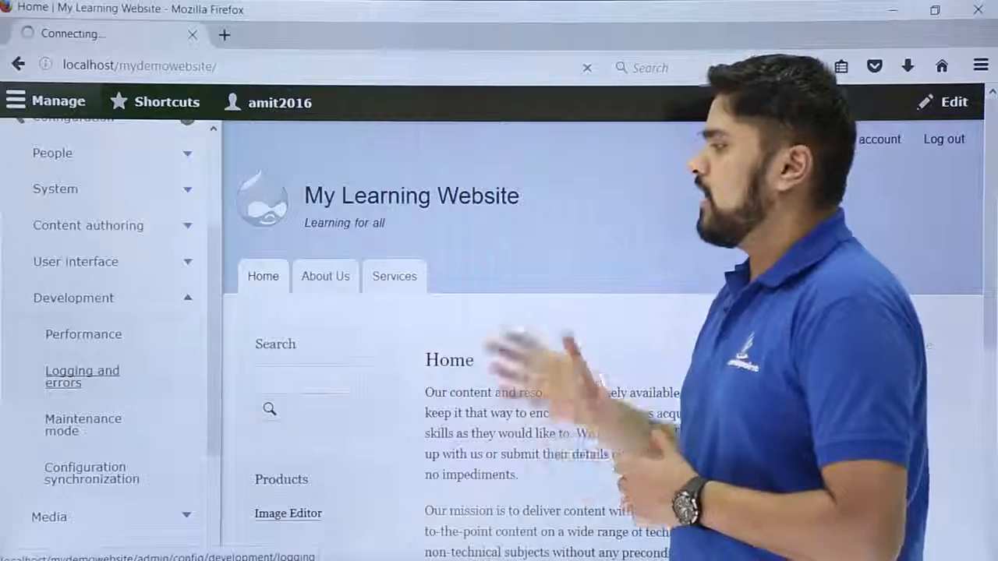
- On the Logging and errors page, keep database log messages at 1000
left_click(82, 376)
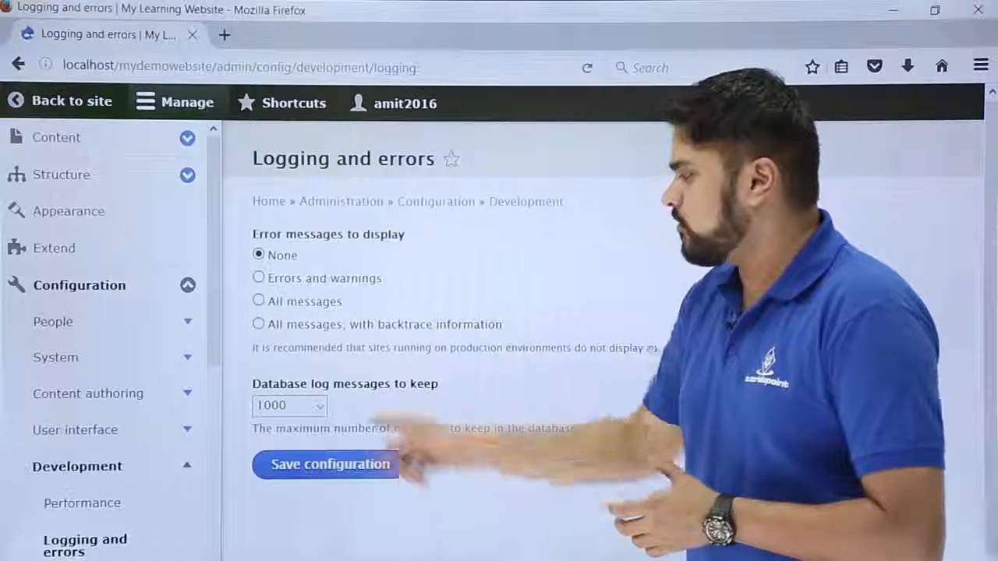
left_click(289, 406)
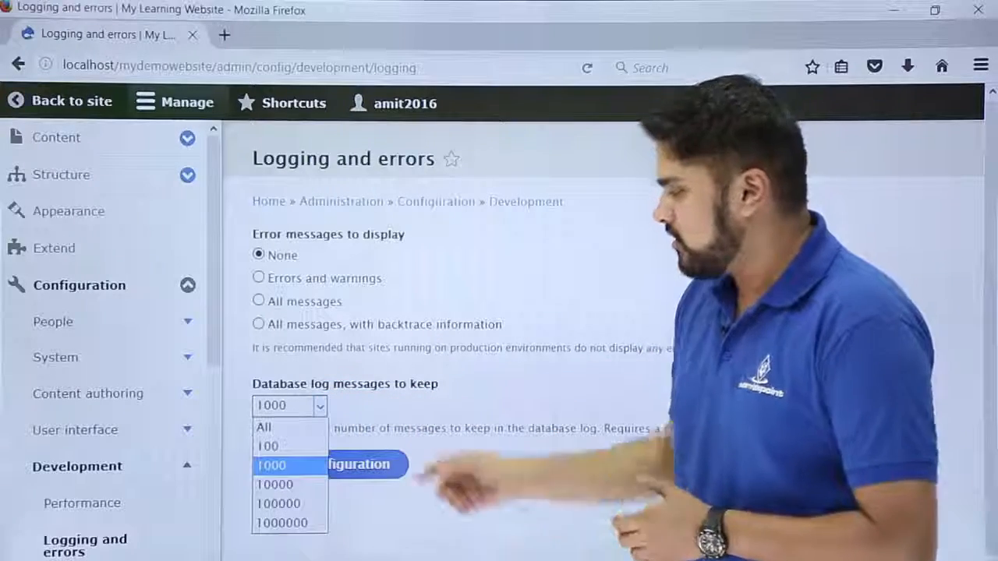
left_click(272, 465)
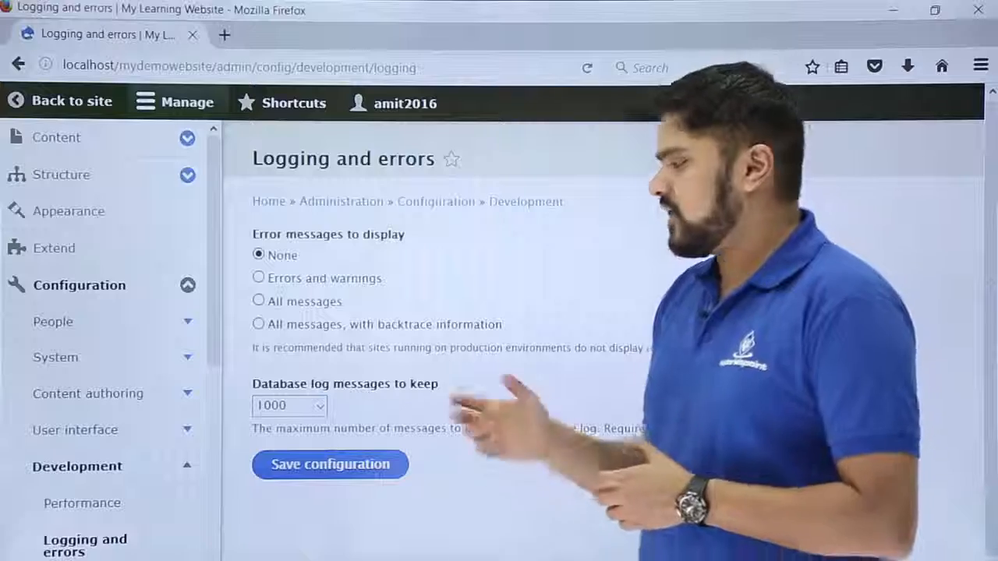